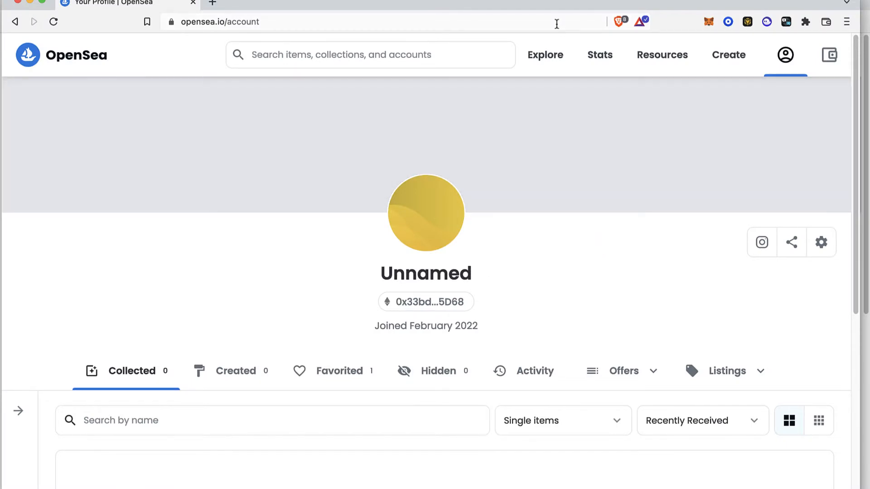
# Step: Open the My wallet panel from the profile page's top bar
pyautogui.click(786, 54)
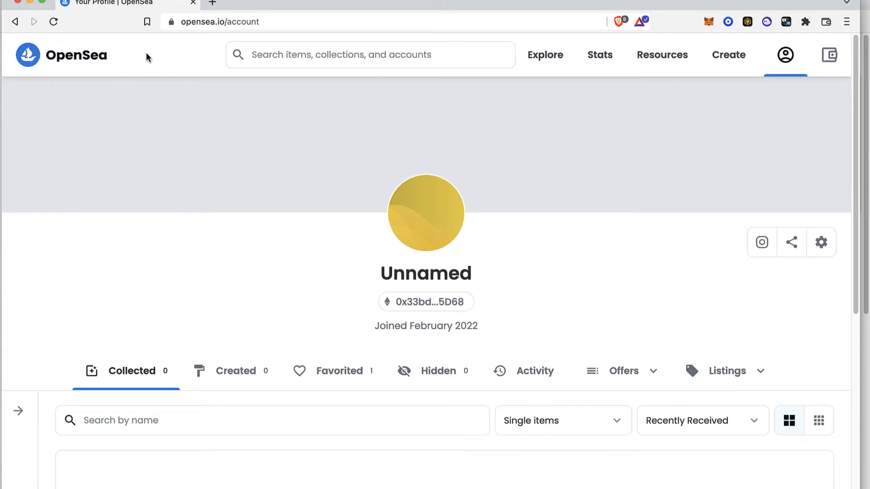
pyautogui.moveTo(661, 54)
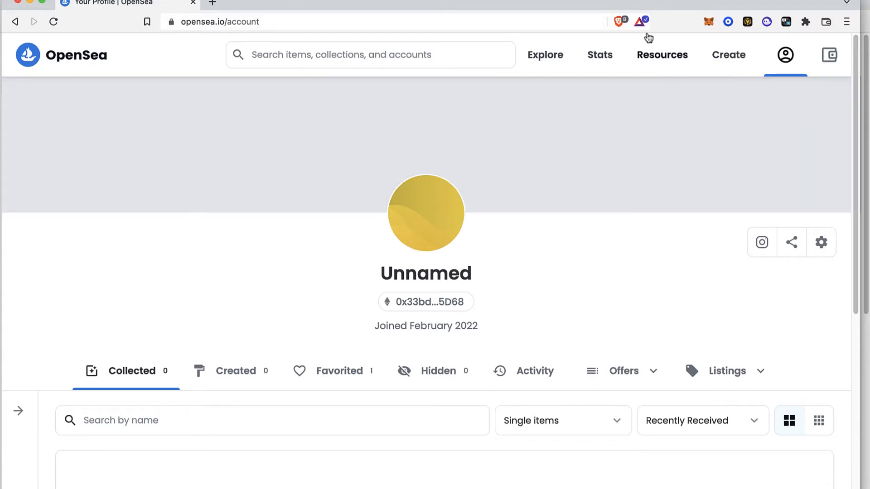
pyautogui.moveTo(812, 65)
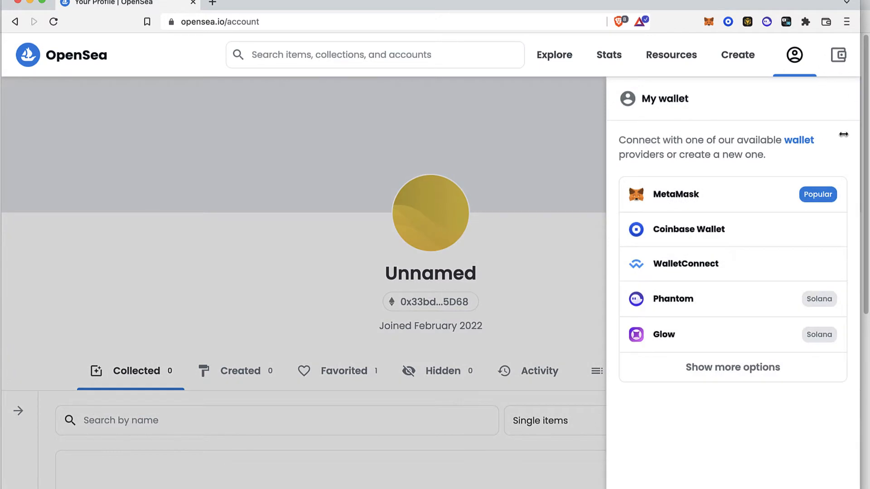
# Step: Connect via Coinbase Wallet and highlight the Ethereum label under the $1.98 DAI balance
pyautogui.click(676, 194)
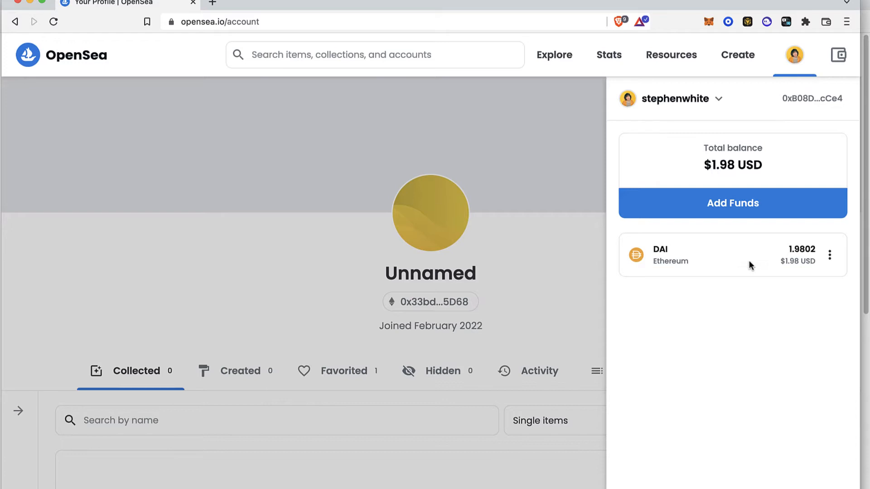
pyautogui.doubleClick(669, 261)
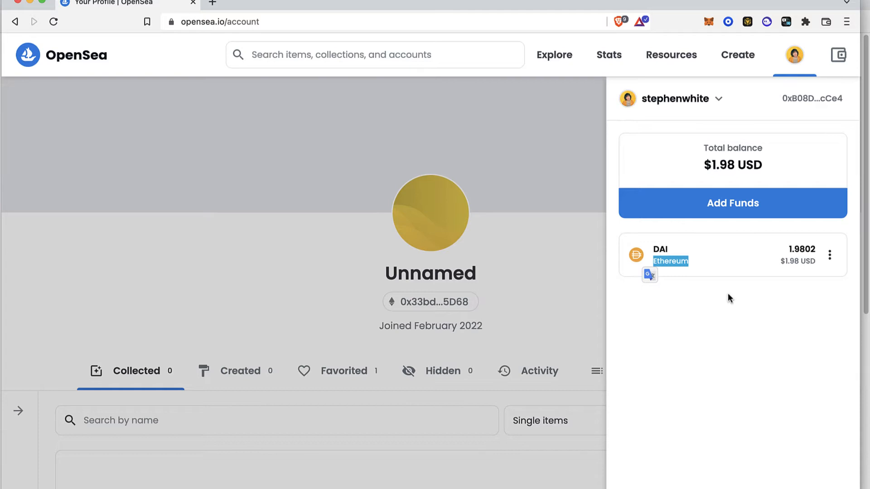
pyautogui.moveTo(758, 308)
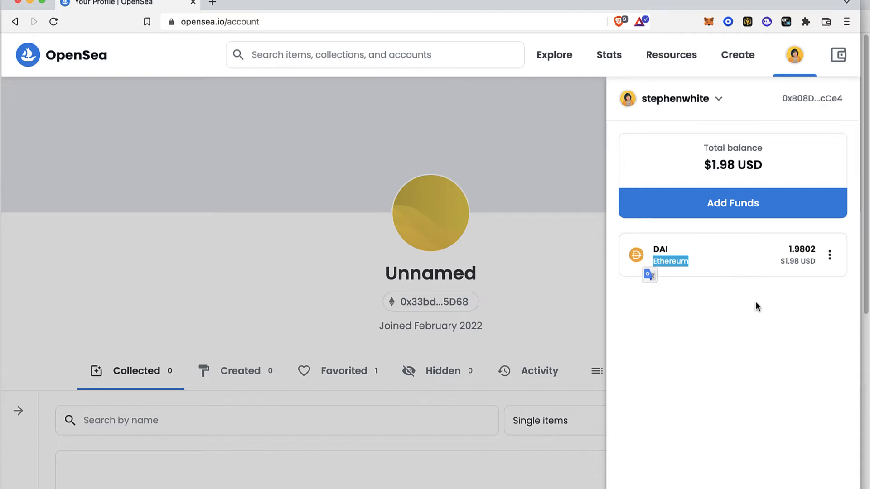
# Step: Bridge DAI to Polygon with the full 1.9802 amount and submit Convert tokens
pyautogui.click(829, 255)
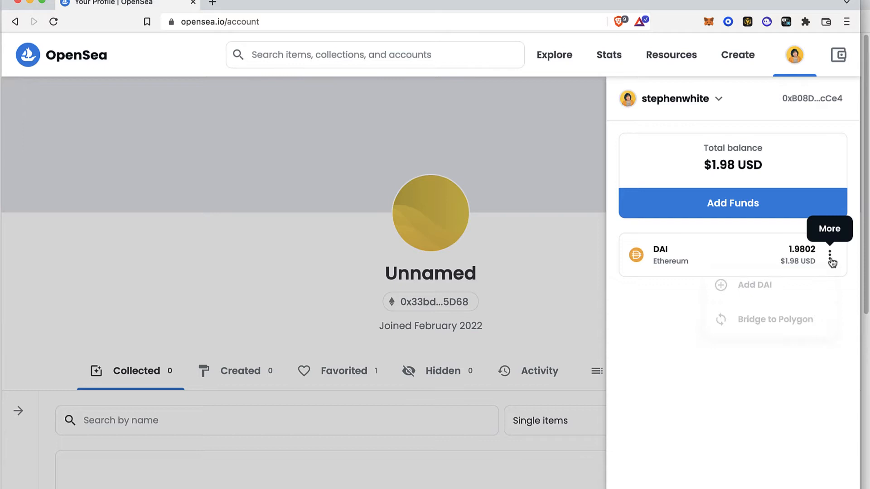
pyautogui.click(829, 256)
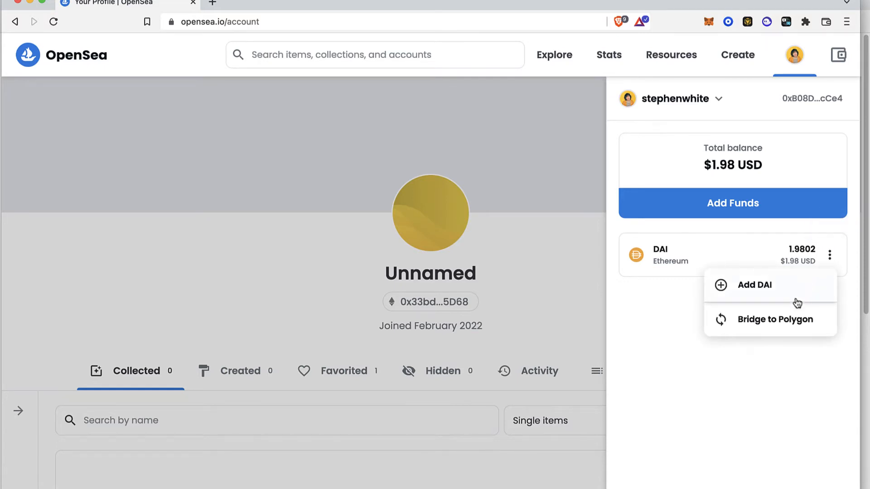
pyautogui.click(775, 319)
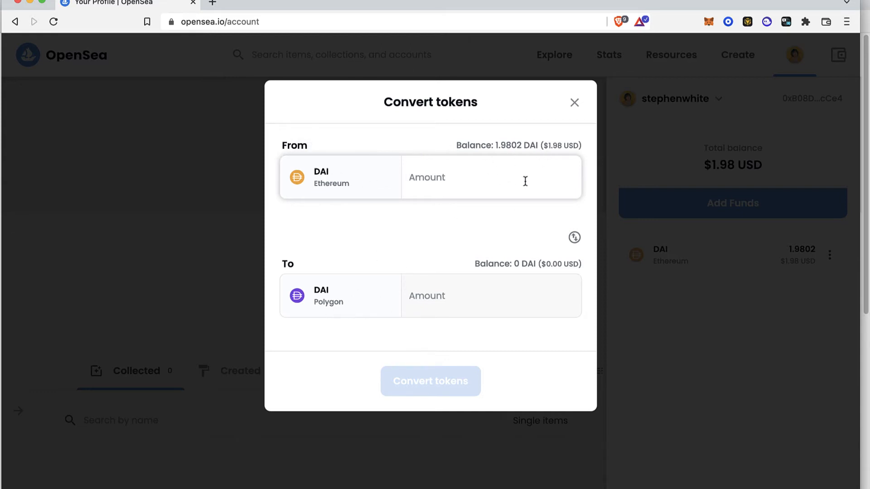
pyautogui.write('1.9802')
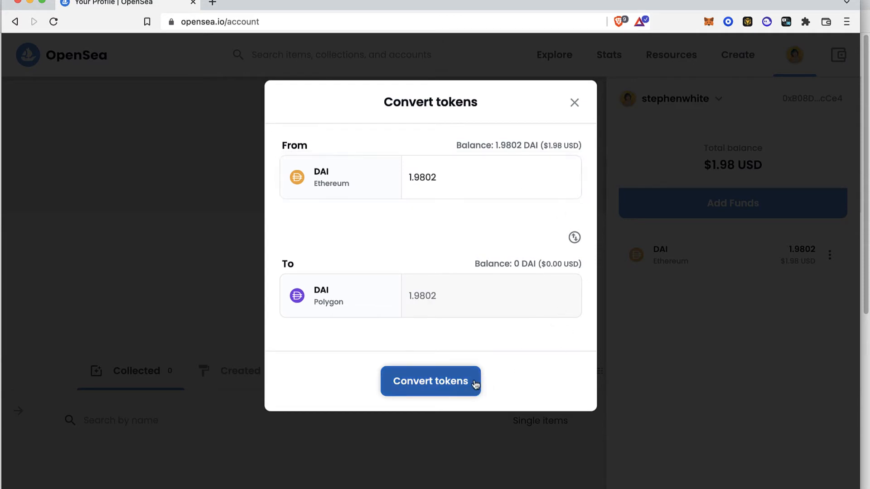
pyautogui.click(430, 381)
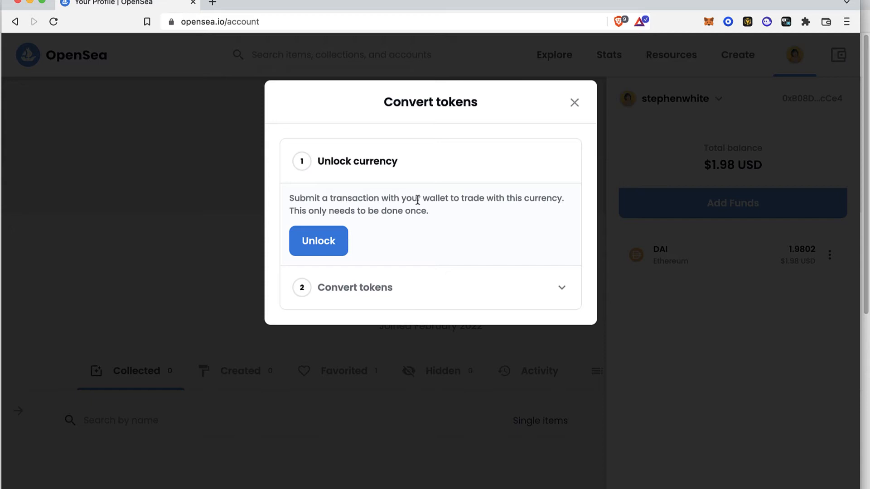
# Step: Attempt Unlock, cancel the fee-short Coinbase Wallet transaction, and close Convert tokens
pyautogui.click(318, 241)
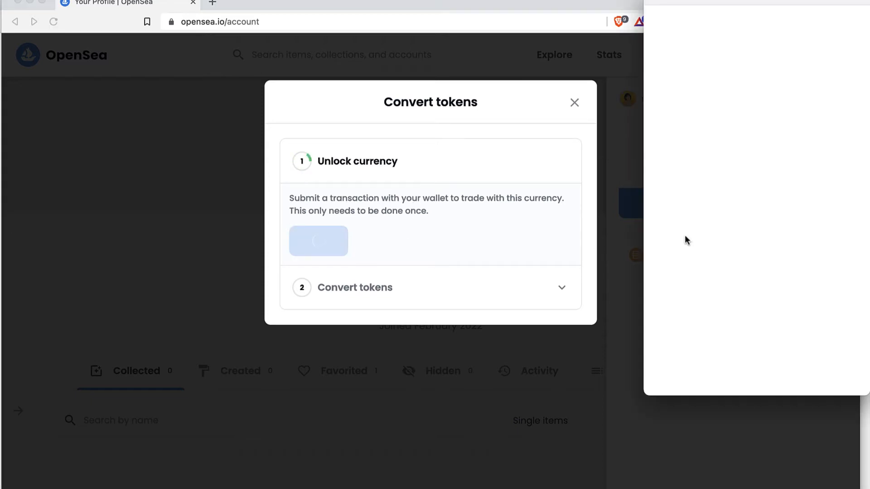
pyautogui.click(318, 241)
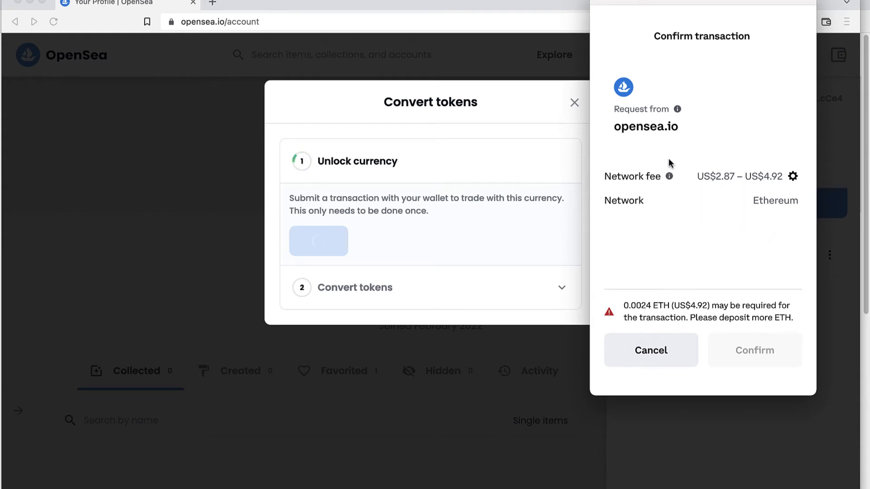
pyautogui.click(794, 176)
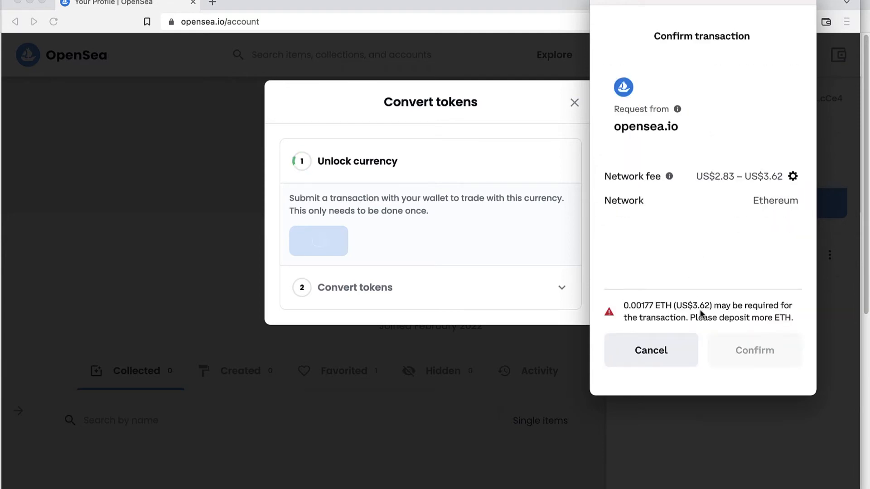
pyautogui.click(650, 351)
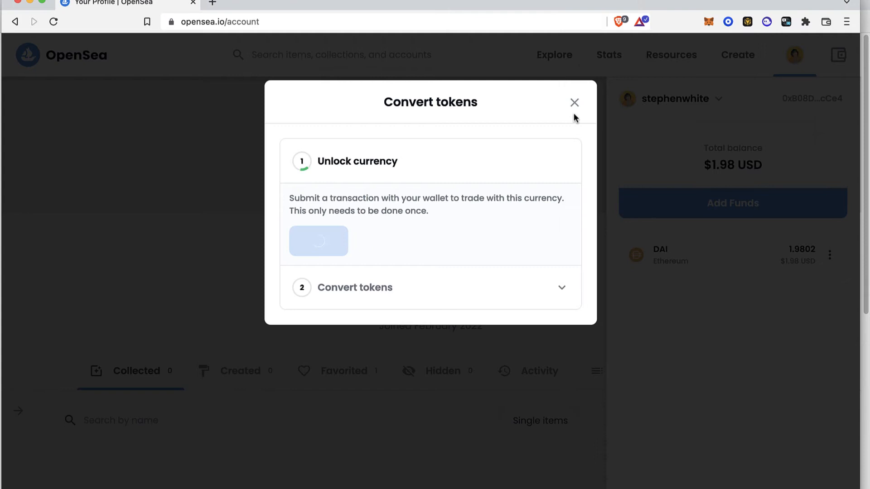
pyautogui.click(574, 103)
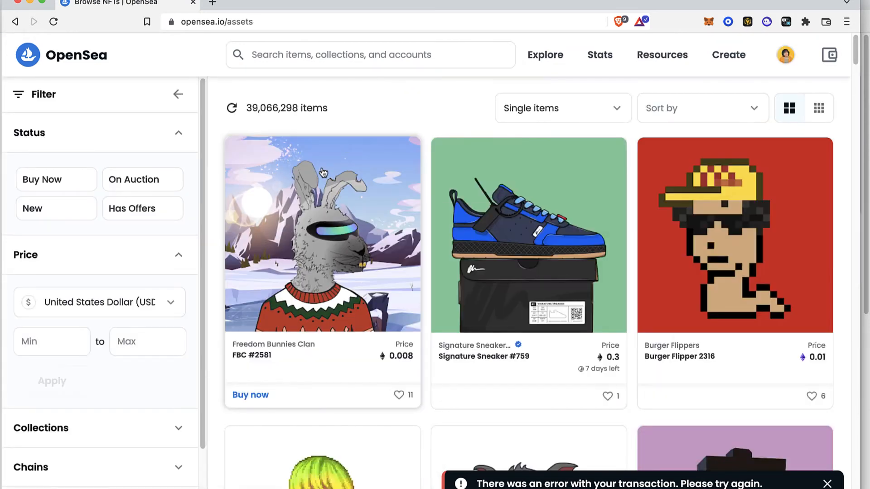
pyautogui.moveTo(527, 243)
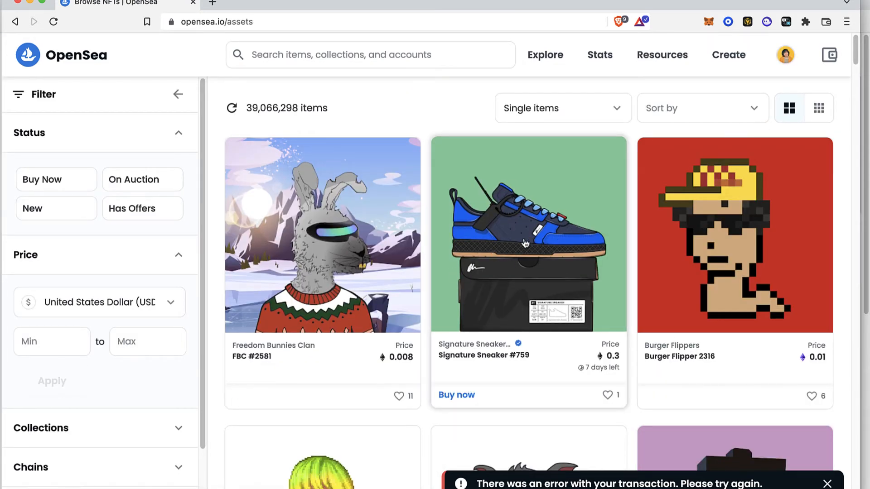
pyautogui.moveTo(147, 341)
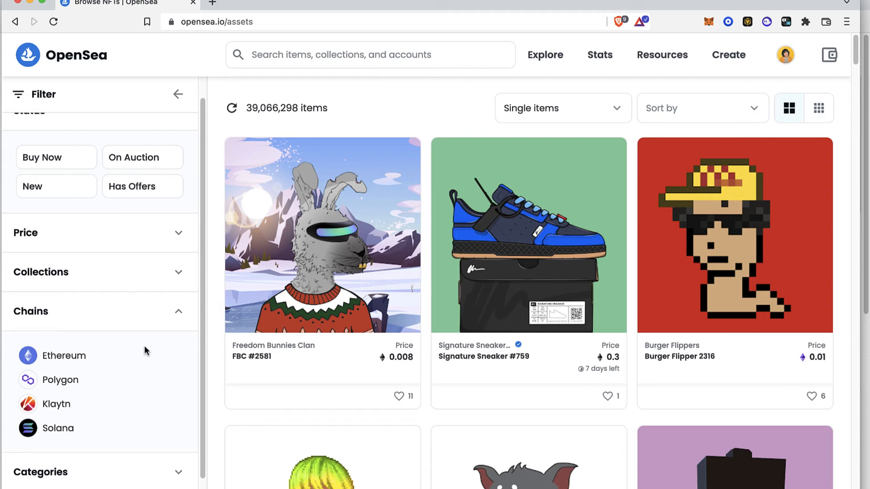
pyautogui.moveTo(152, 355)
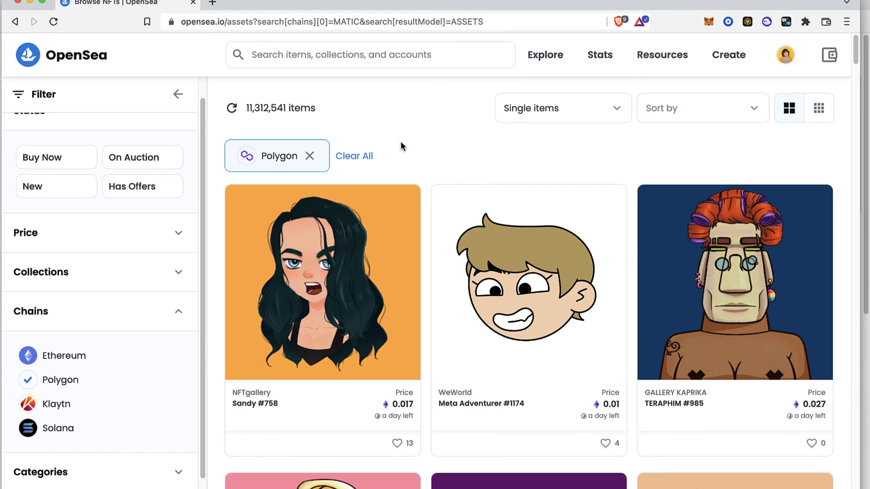
pyautogui.moveTo(433, 249)
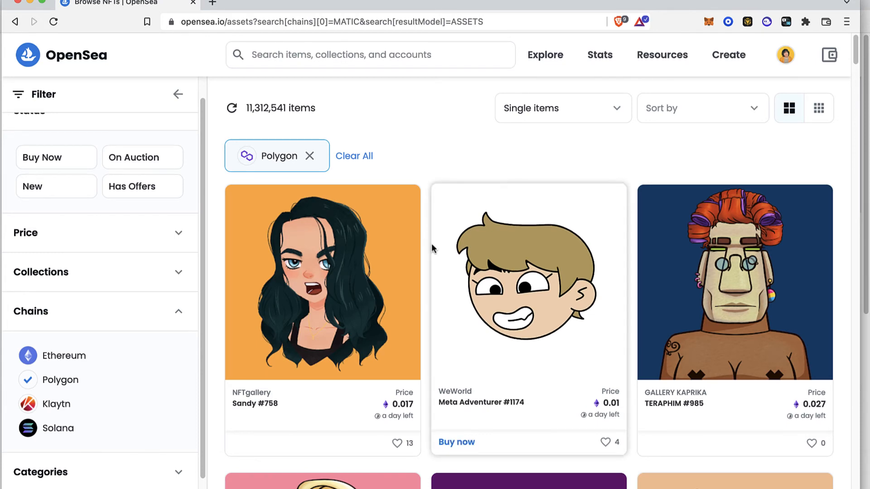
# Step: Select GOLD LOTTERY TICKET #490 from Polygon results, choose Buy now, then Checkout
pyautogui.scroll(-3)
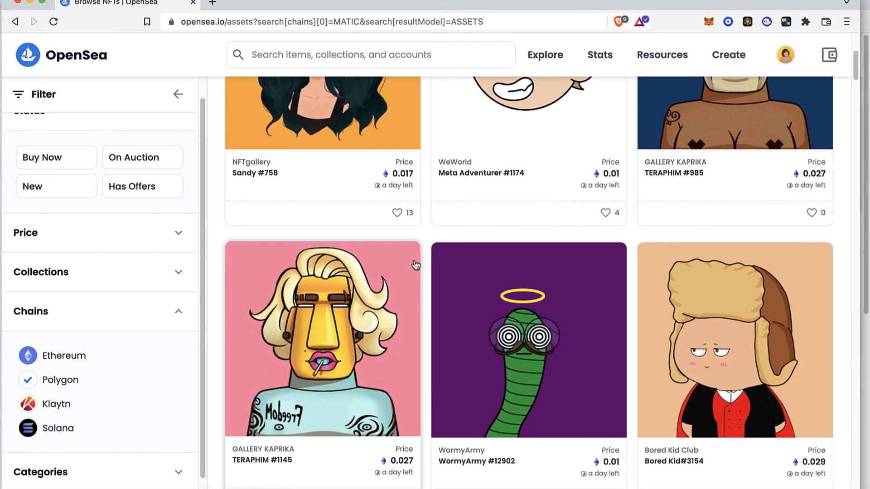
pyautogui.scroll(-3)
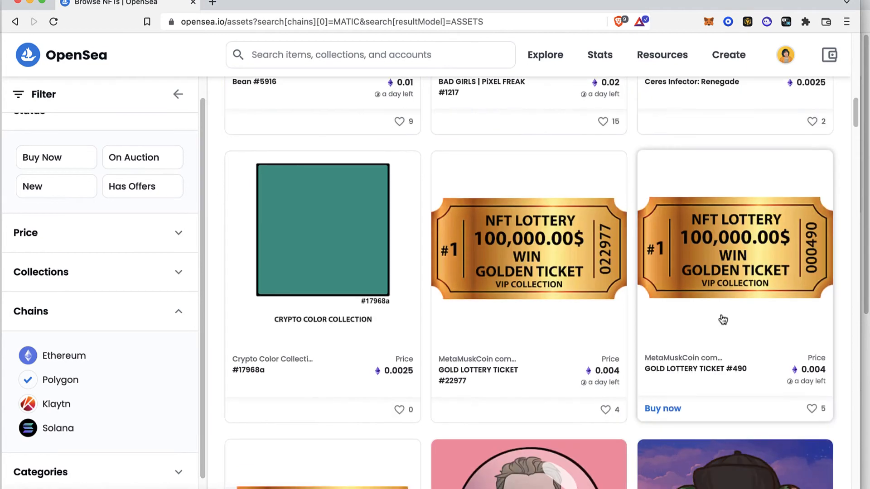
pyautogui.click(734, 249)
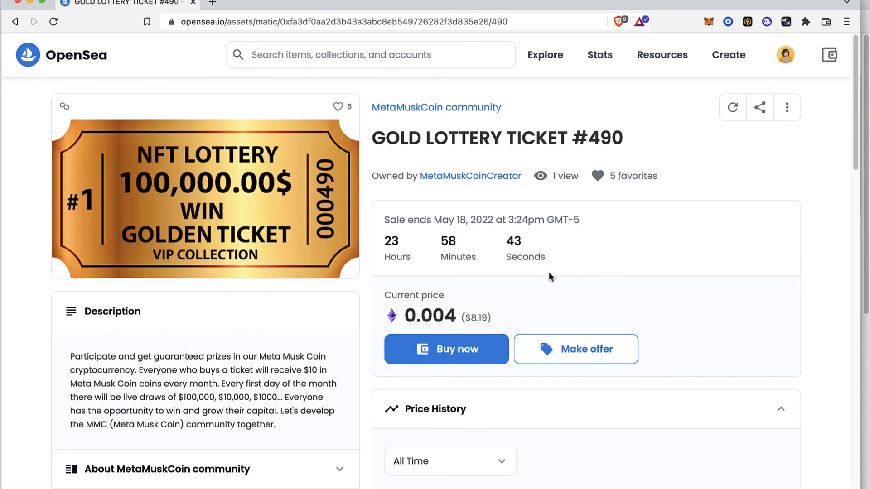
pyautogui.scroll(-3)
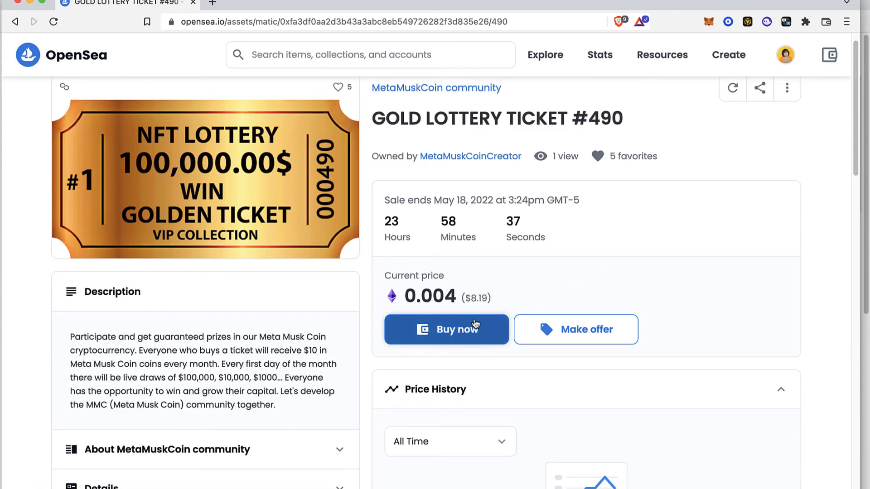
pyautogui.click(446, 329)
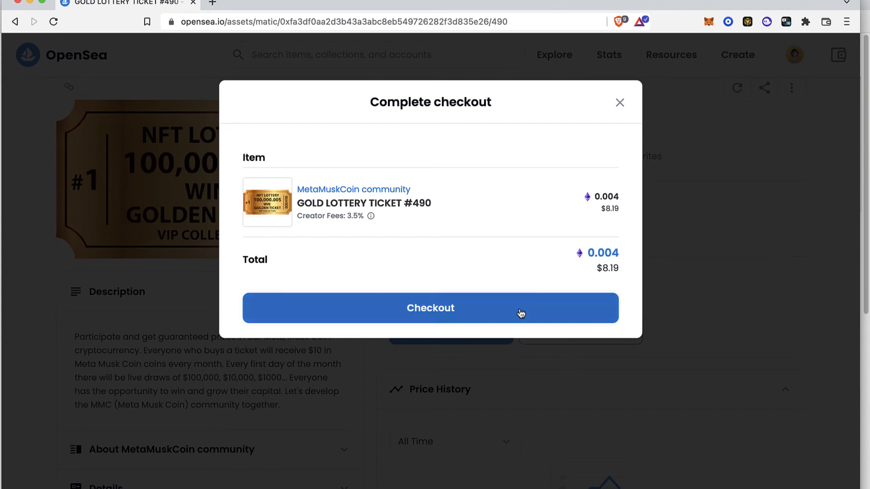
pyautogui.click(430, 308)
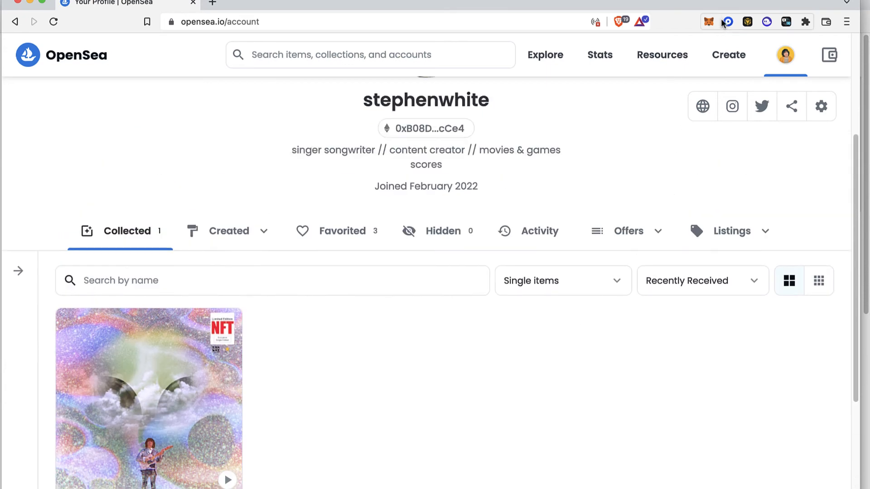
# Step: In the Coinbase Wallet extension's Active Network settings, choose Polygon instead of Ethereum
pyautogui.click(708, 22)
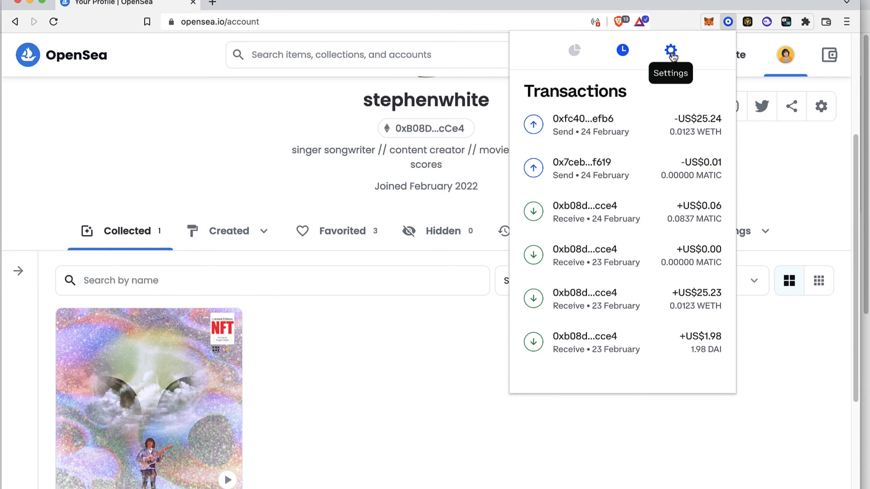
pyautogui.click(670, 49)
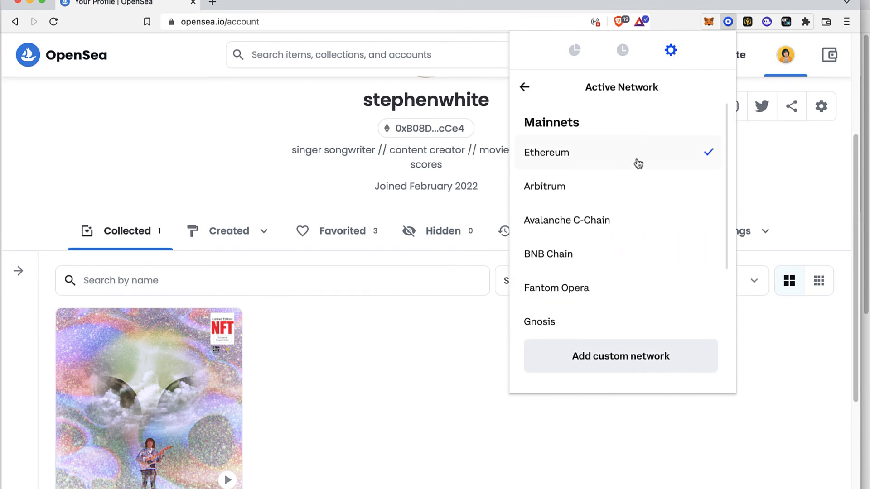
pyautogui.scroll(-3)
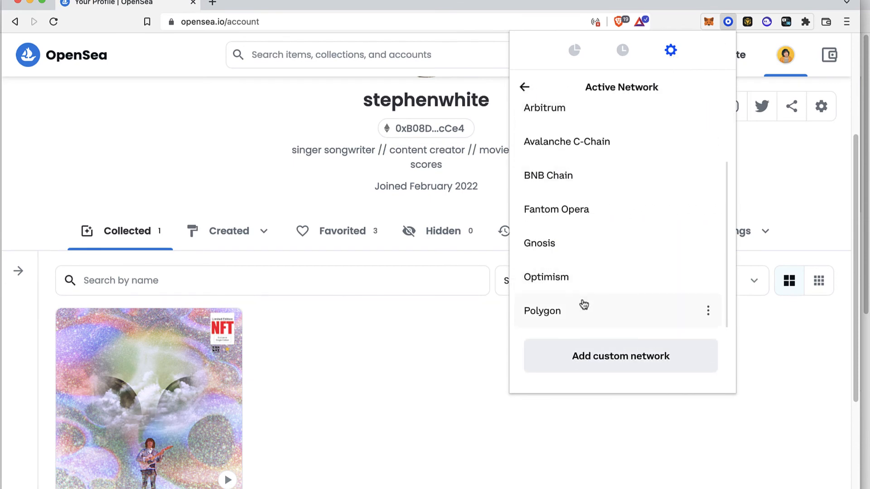
pyautogui.click(573, 50)
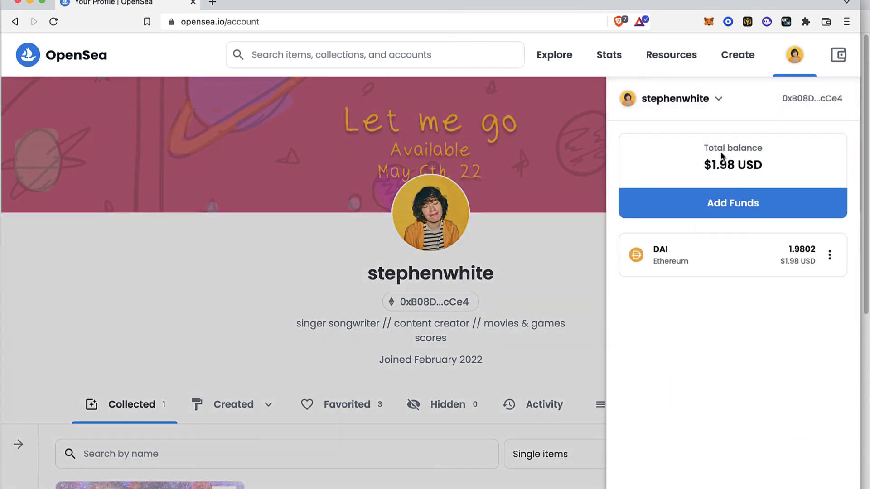
pyautogui.moveTo(747, 176)
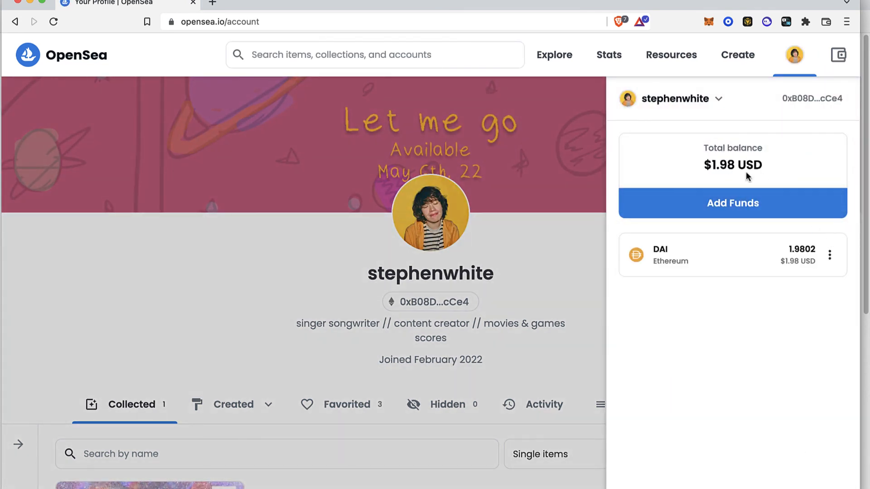